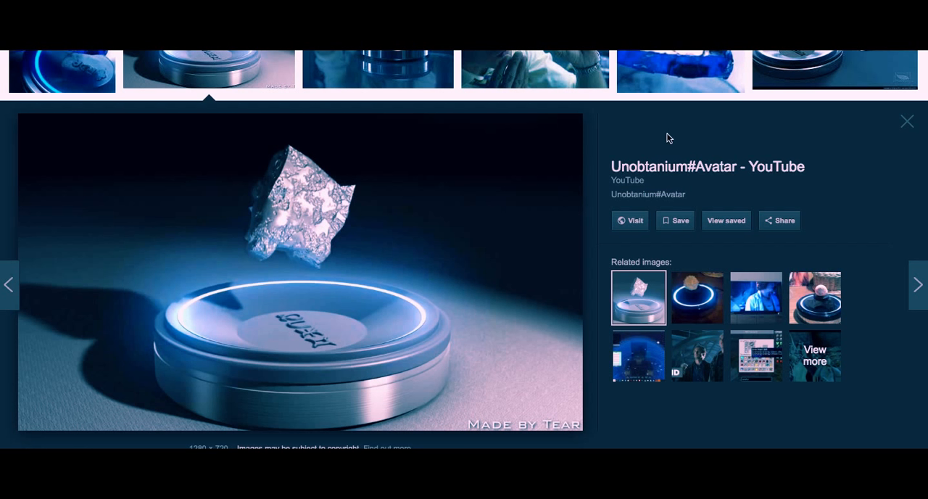
{"action": "mouse_move", "coordinate": [660, 138]}
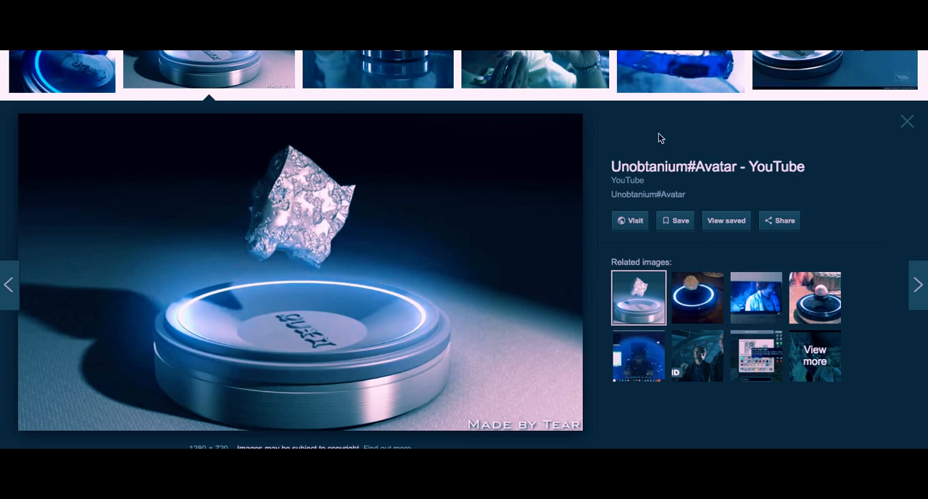
Scroll past the unobtanium preview toward the grid of glowing Avatar tree results
{"action": "scroll", "scroll_direction": "down", "scroll_amount": 3}
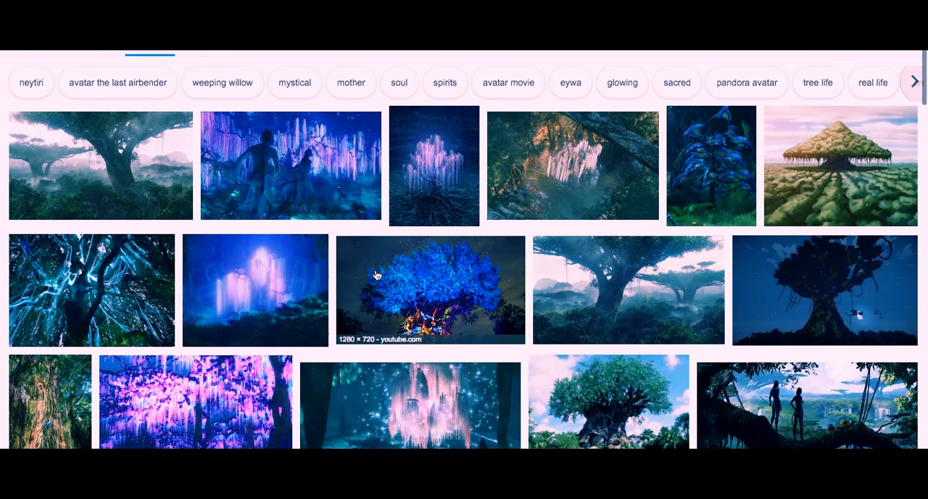
Open a large preview of an Avatar tree image from the results grid
{"action": "left_click", "coordinate": [430, 289]}
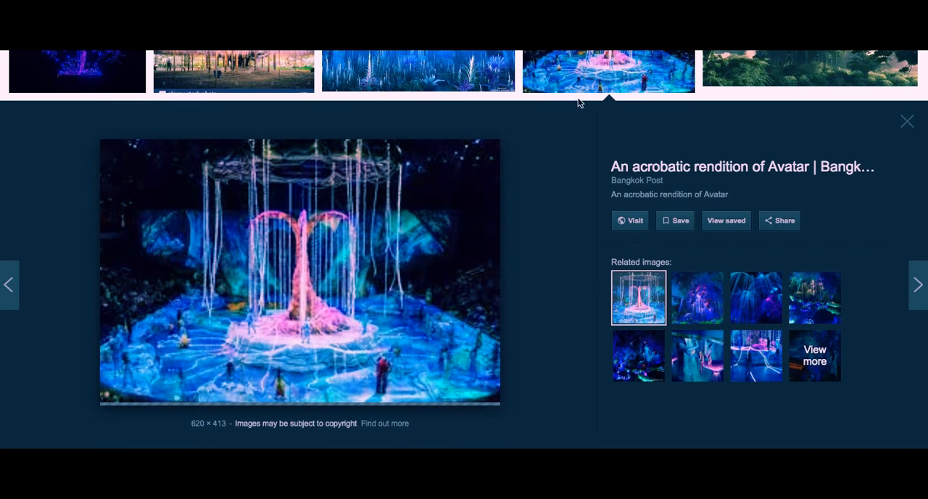
{"action": "mouse_move", "coordinate": [608, 71]}
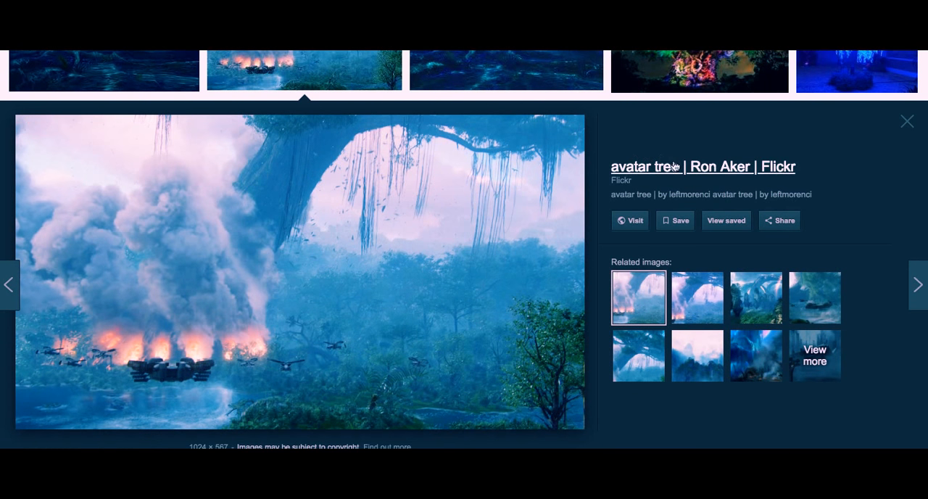
{"action": "mouse_move", "coordinate": [722, 125]}
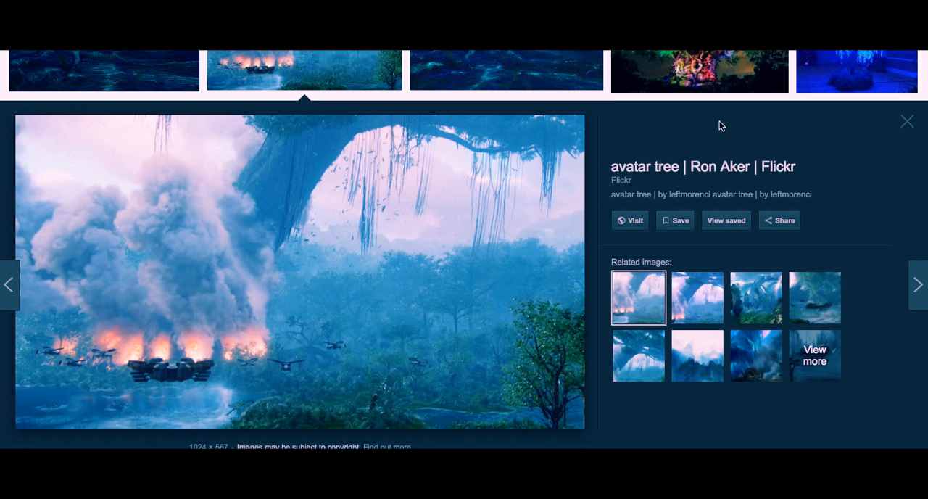
{"action": "mouse_move", "coordinate": [675, 145]}
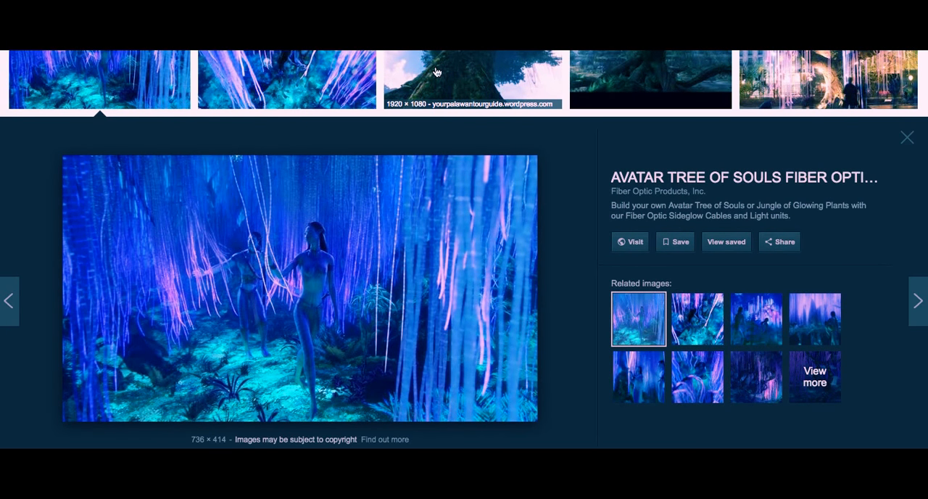
Scroll down to more Avatar tree results, keeping the Fiber Optic Products preview open
{"action": "scroll", "scroll_direction": "down", "scroll_amount": 3}
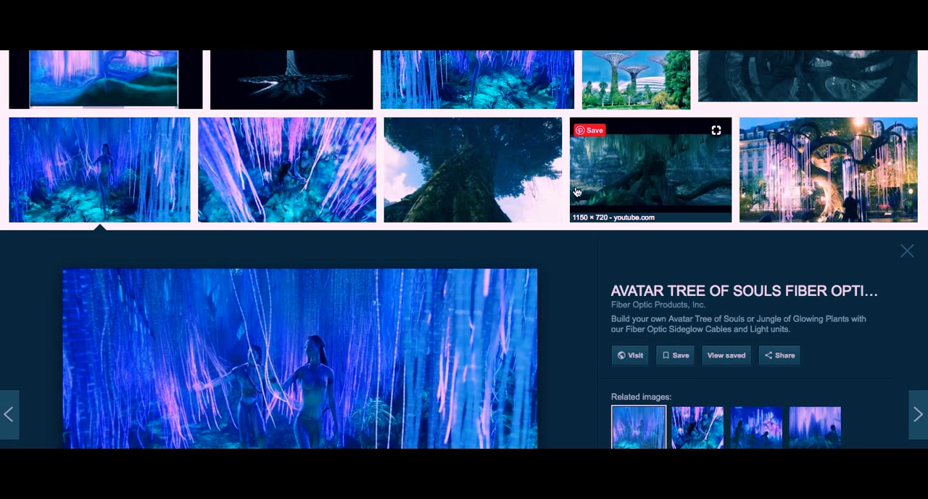
{"action": "mouse_move", "coordinate": [575, 192]}
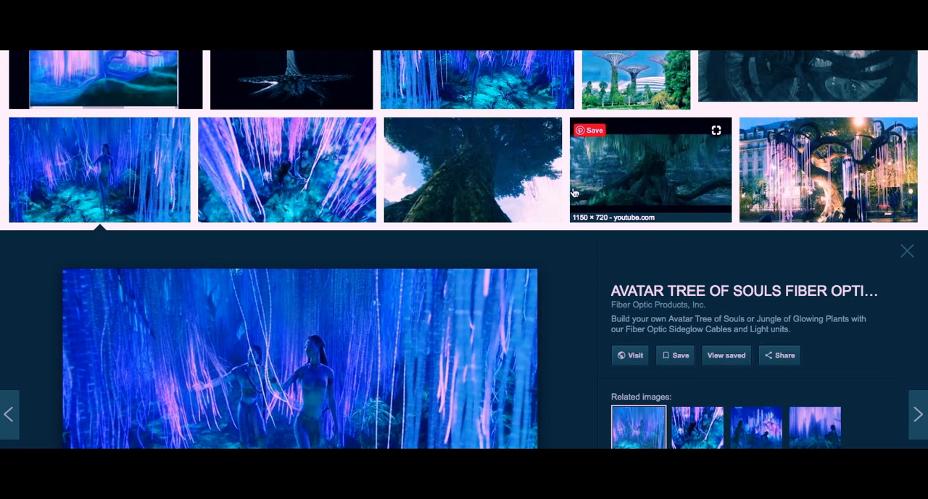